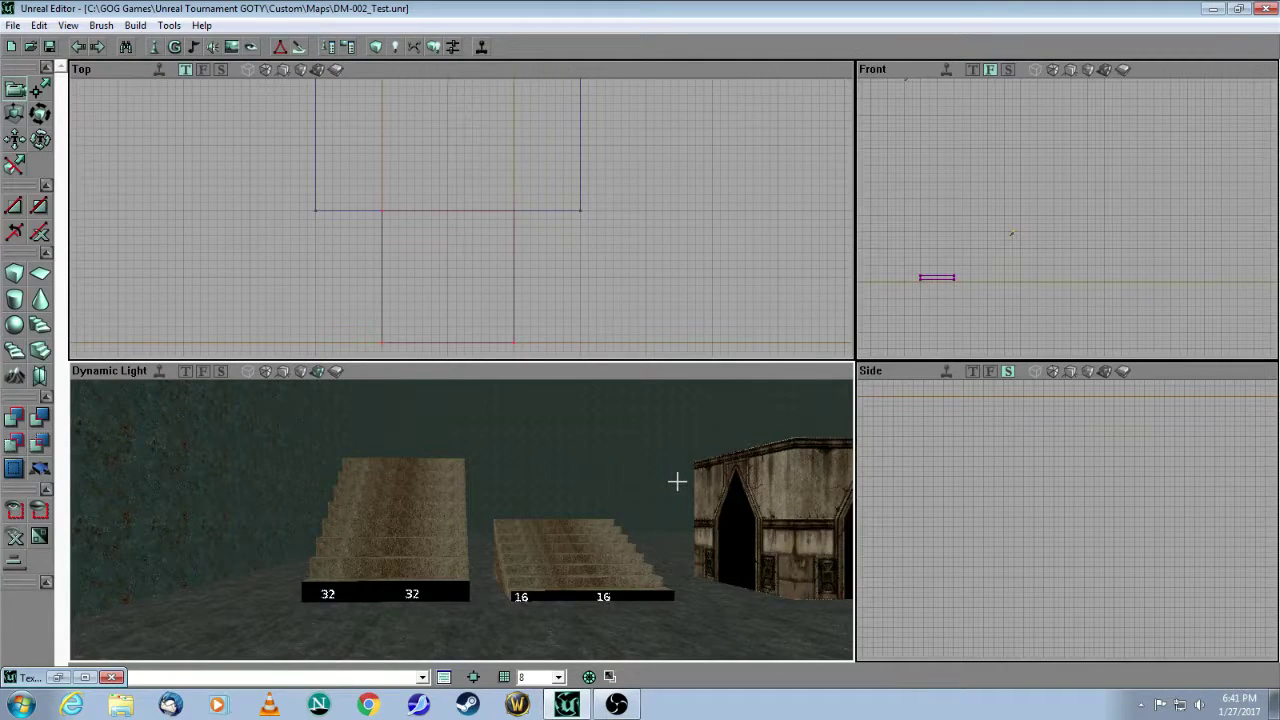
mouse_move(684, 482)
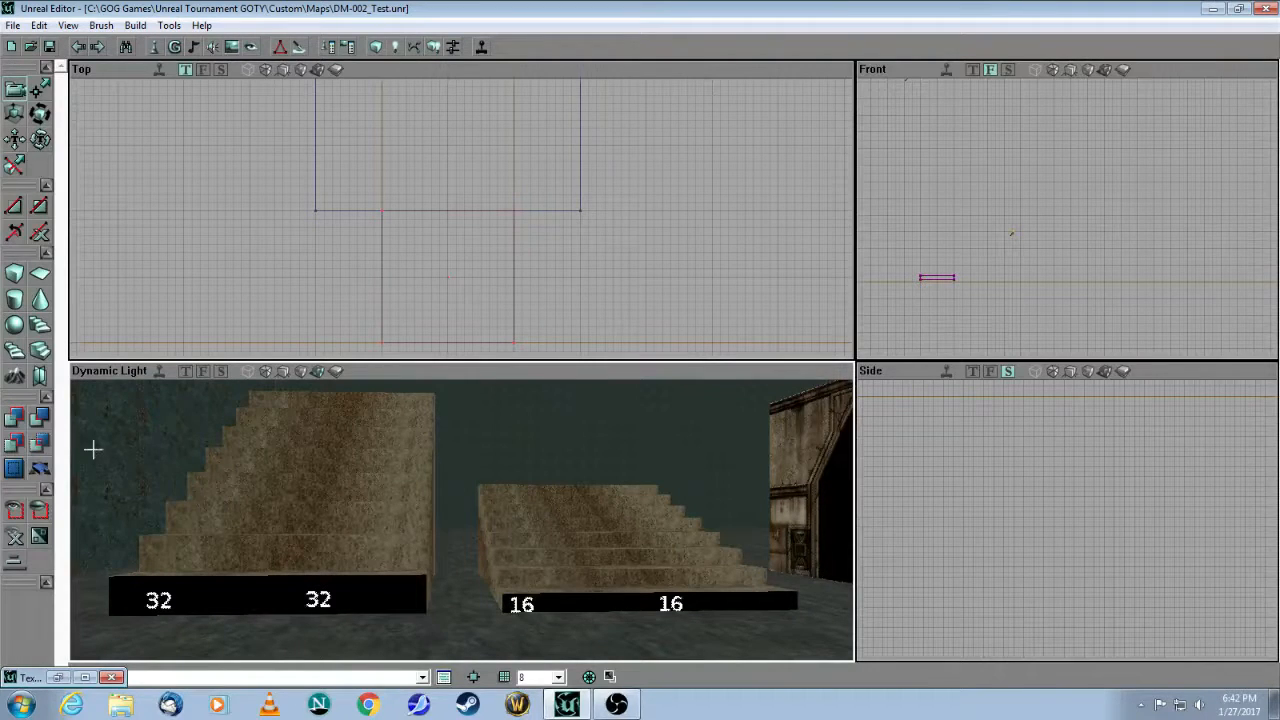
mouse_move(40, 352)
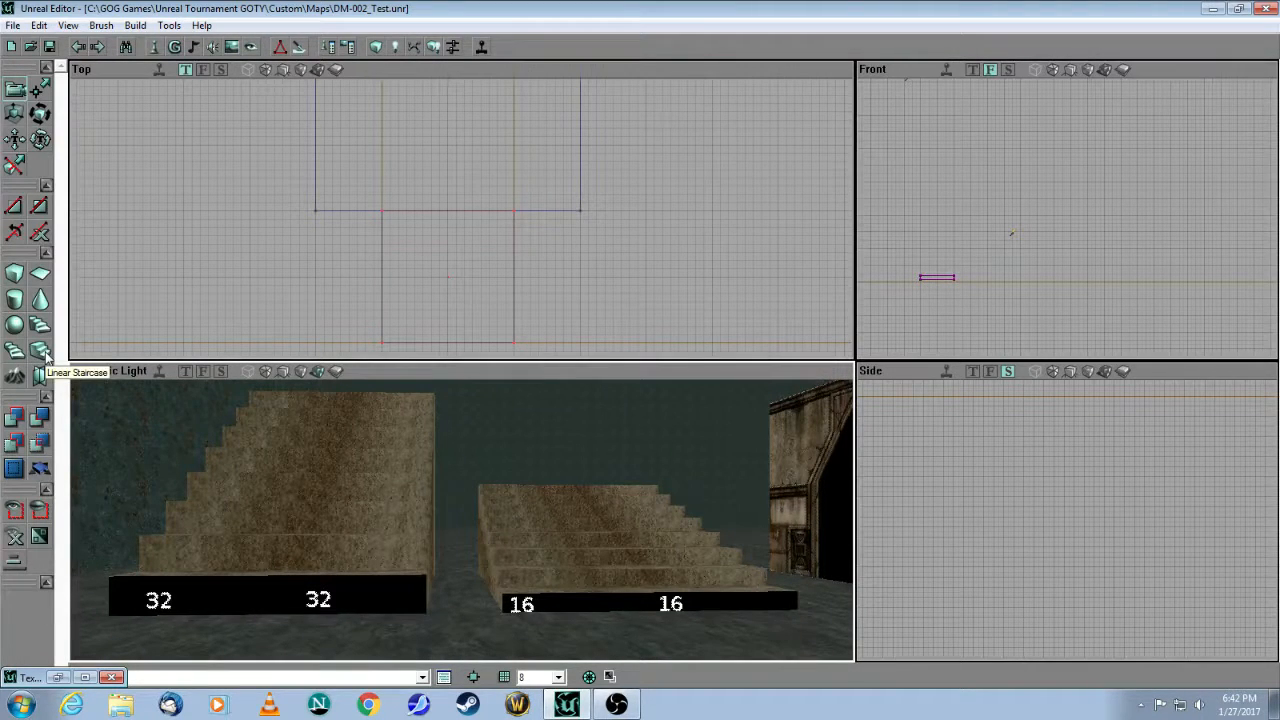
Review the staircase builder settings, then launch DM-002_Test in Unreal Tournament via Play Map
left_click(42, 352)
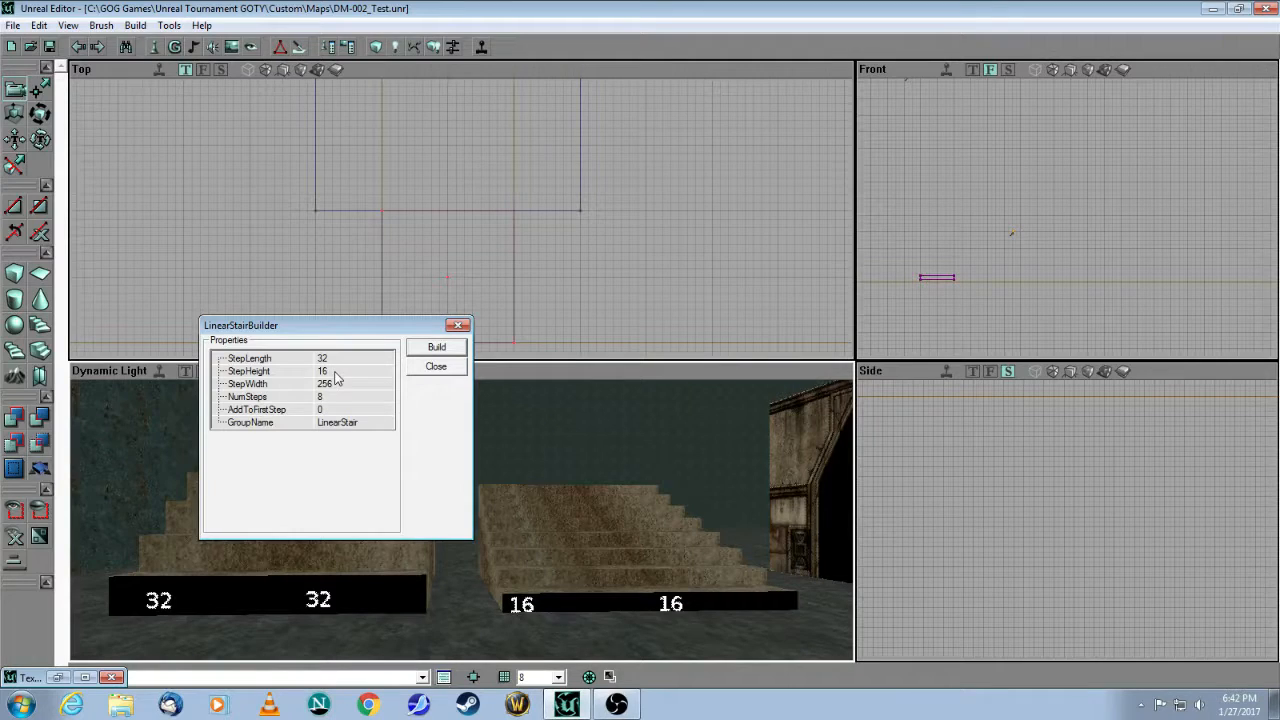
mouse_move(338, 396)
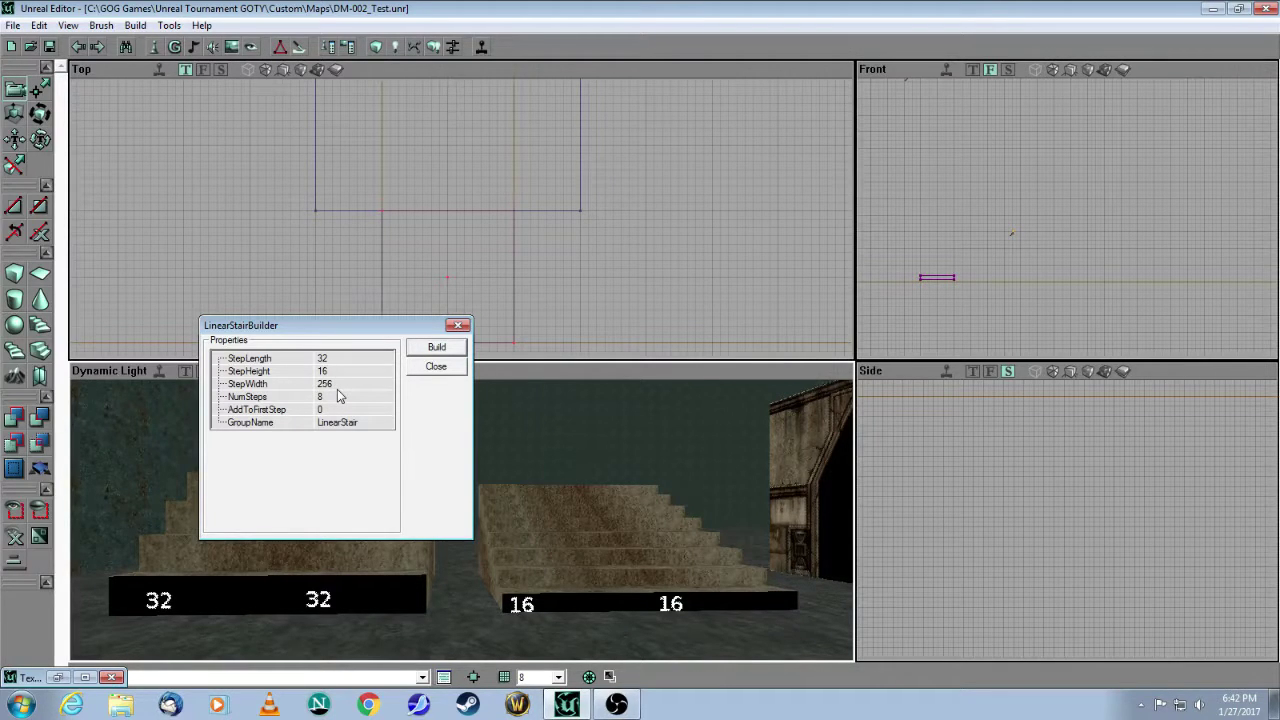
left_click(436, 366)
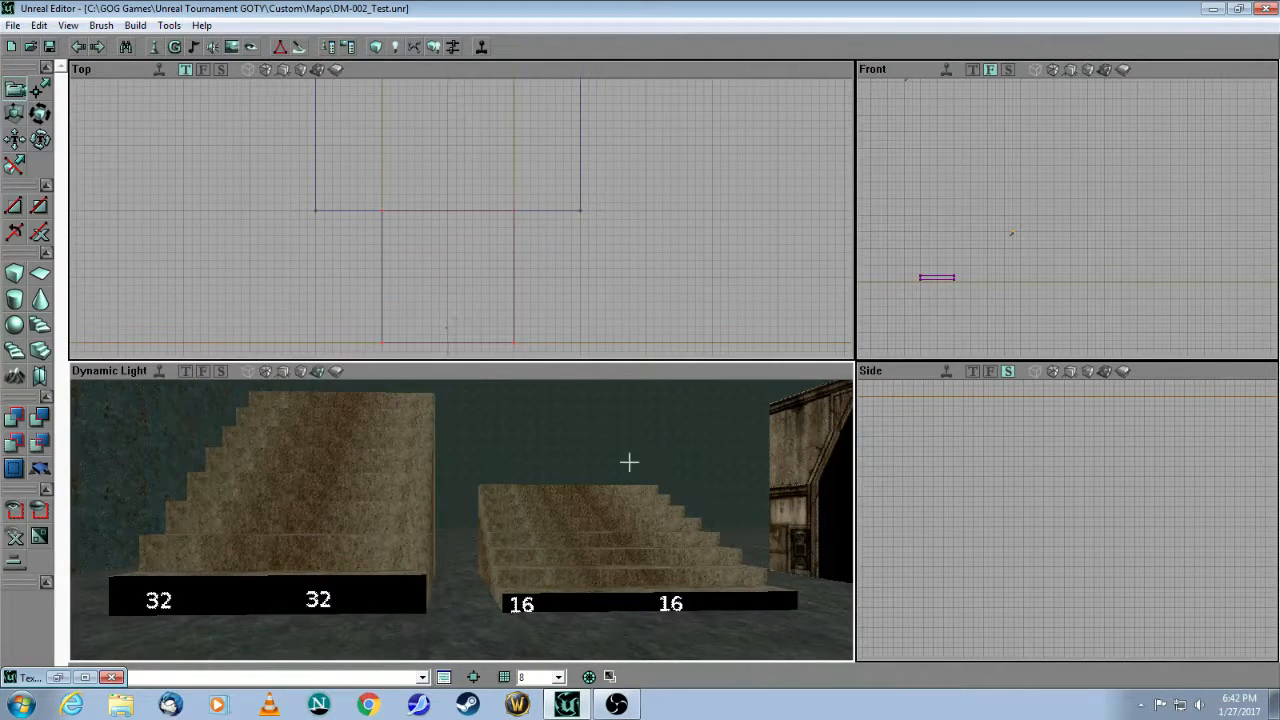
mouse_move(608, 564)
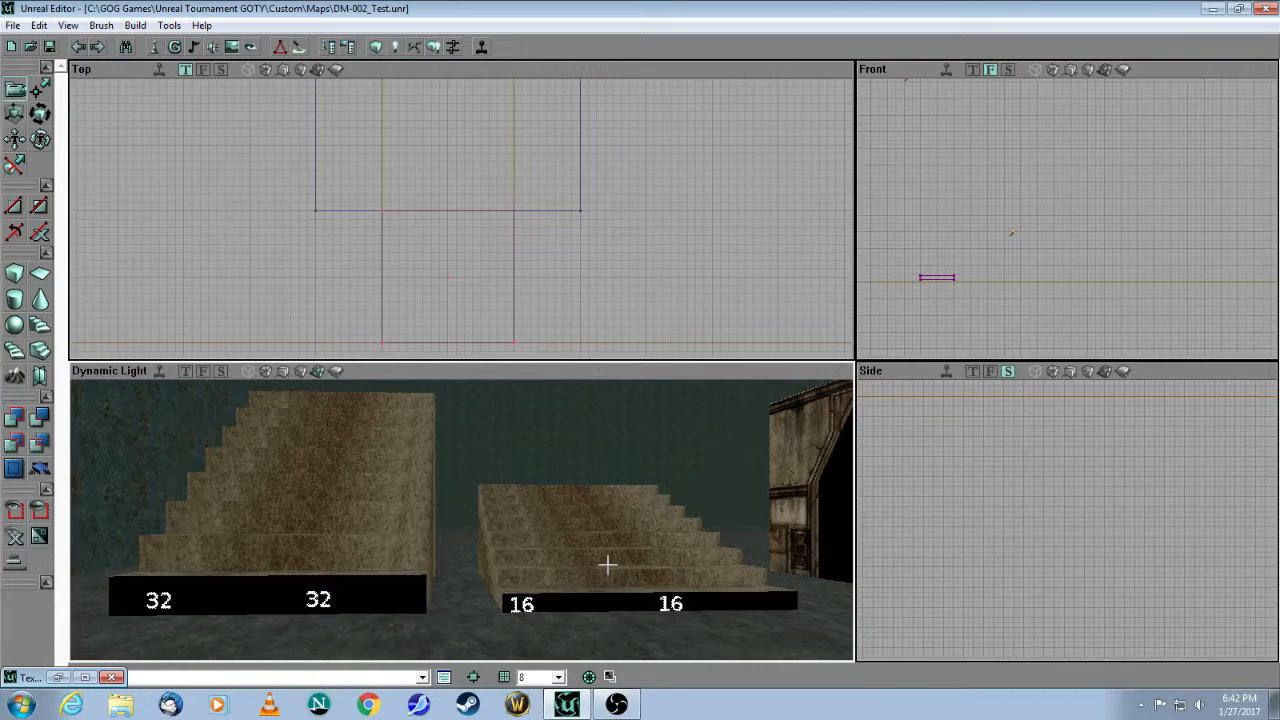
mouse_move(244, 476)
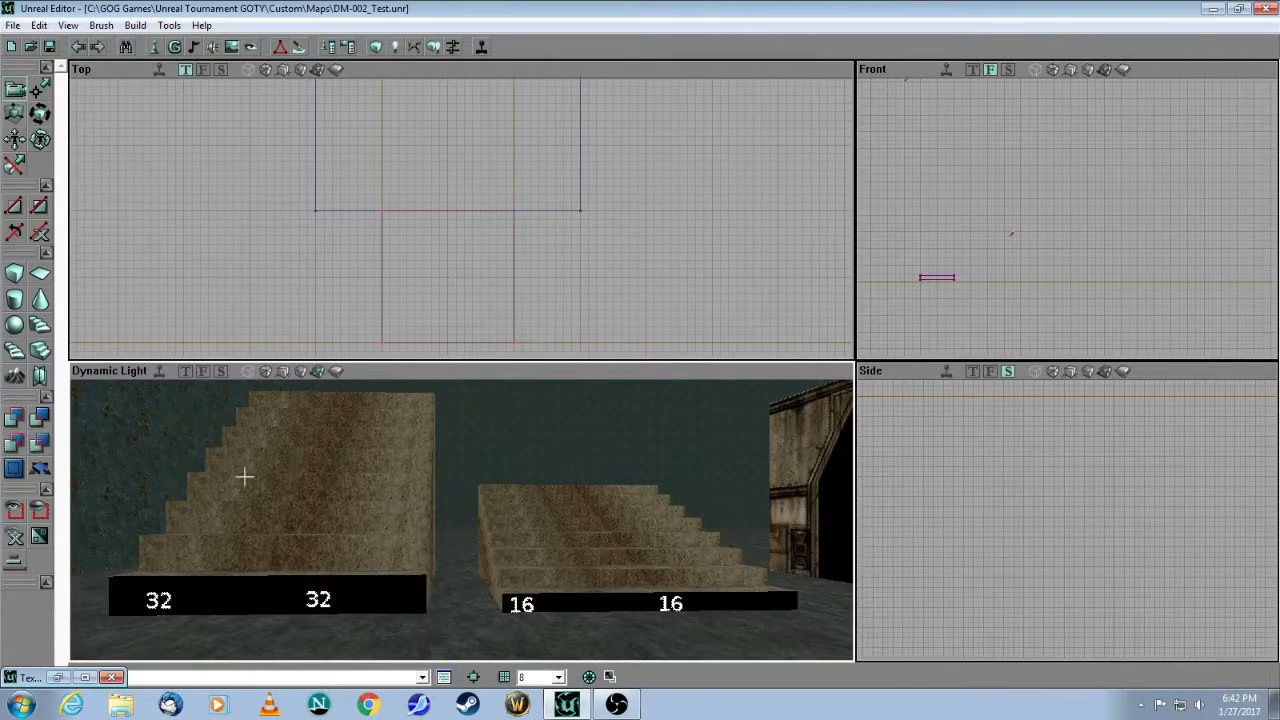
mouse_move(344, 612)
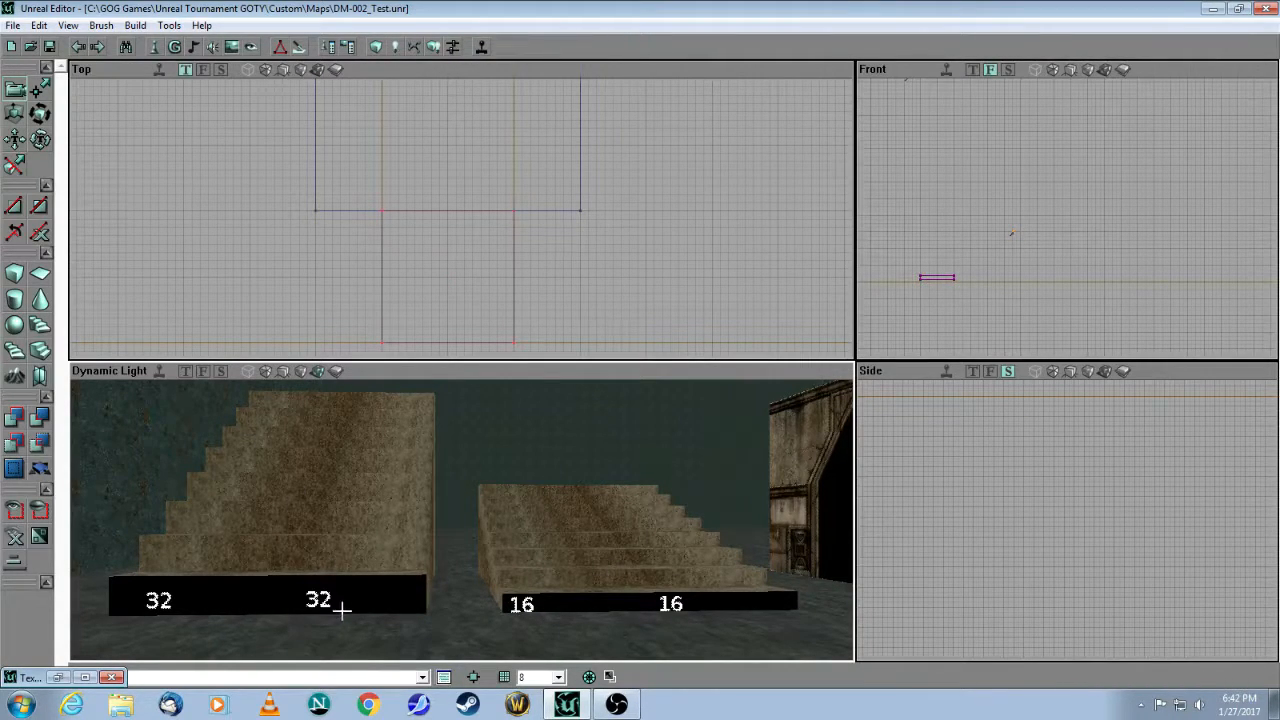
mouse_move(526, 604)
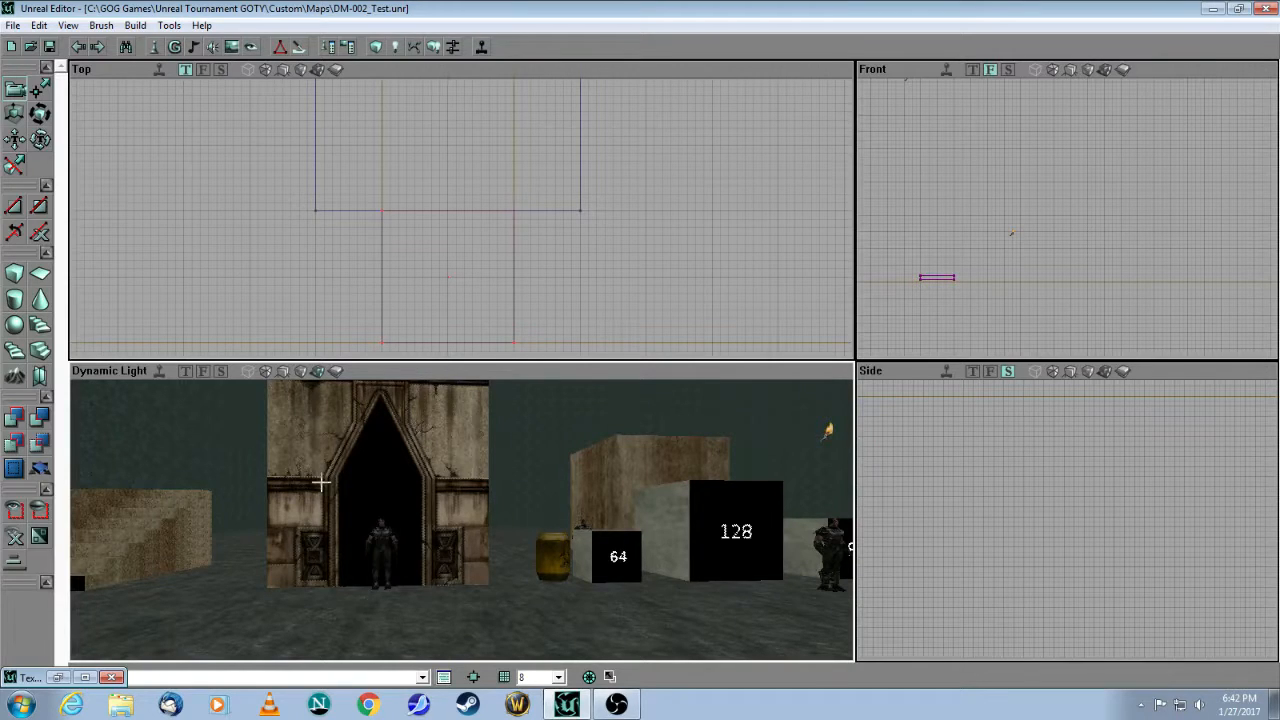
mouse_move(392, 410)
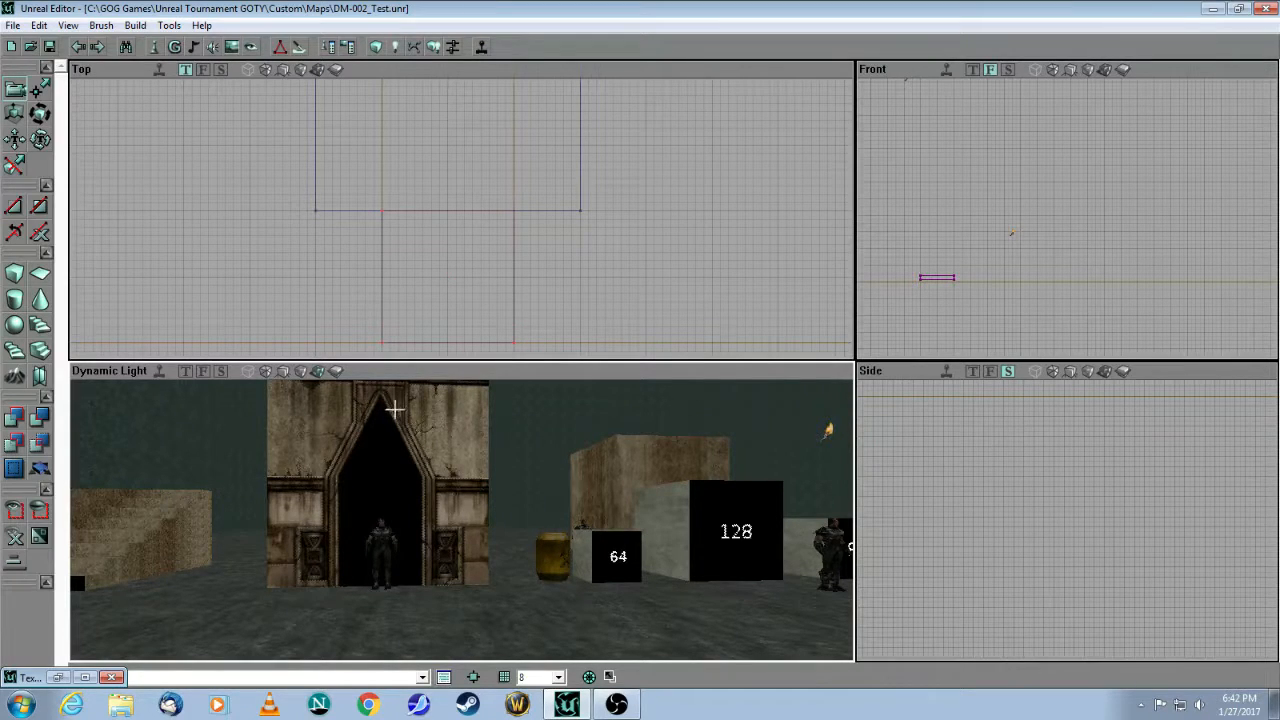
mouse_move(428, 480)
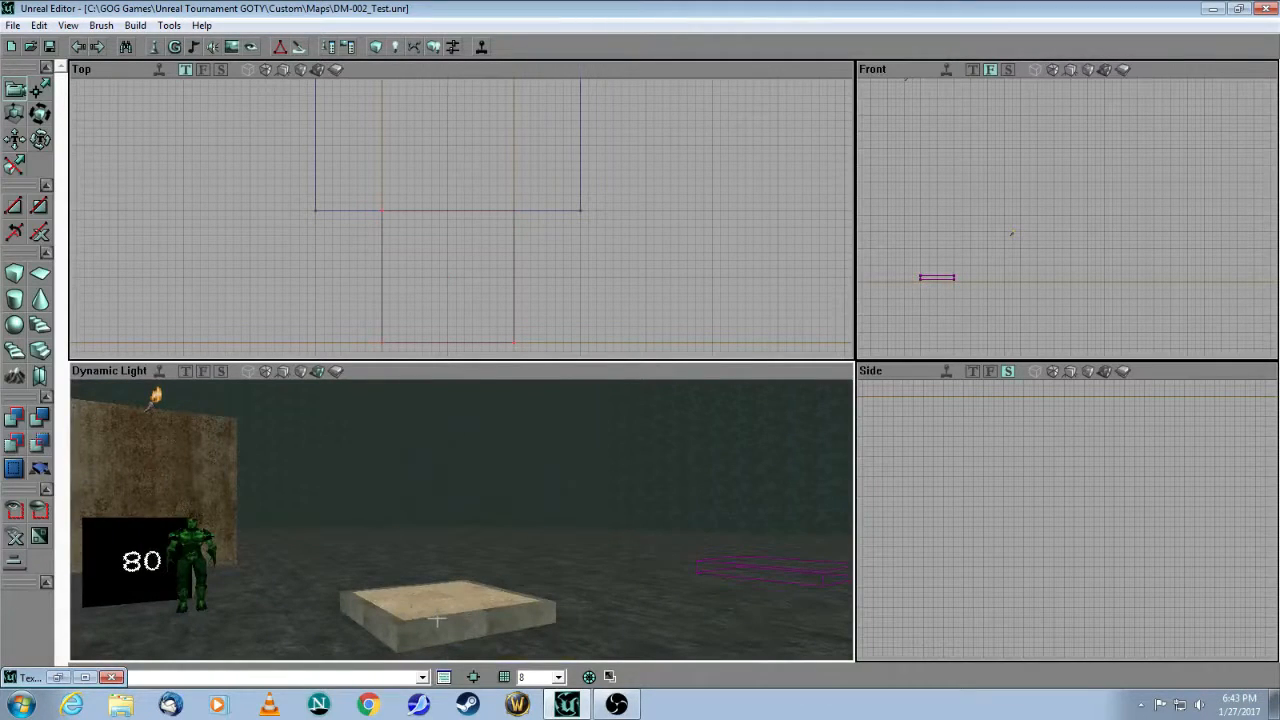
mouse_move(440, 572)
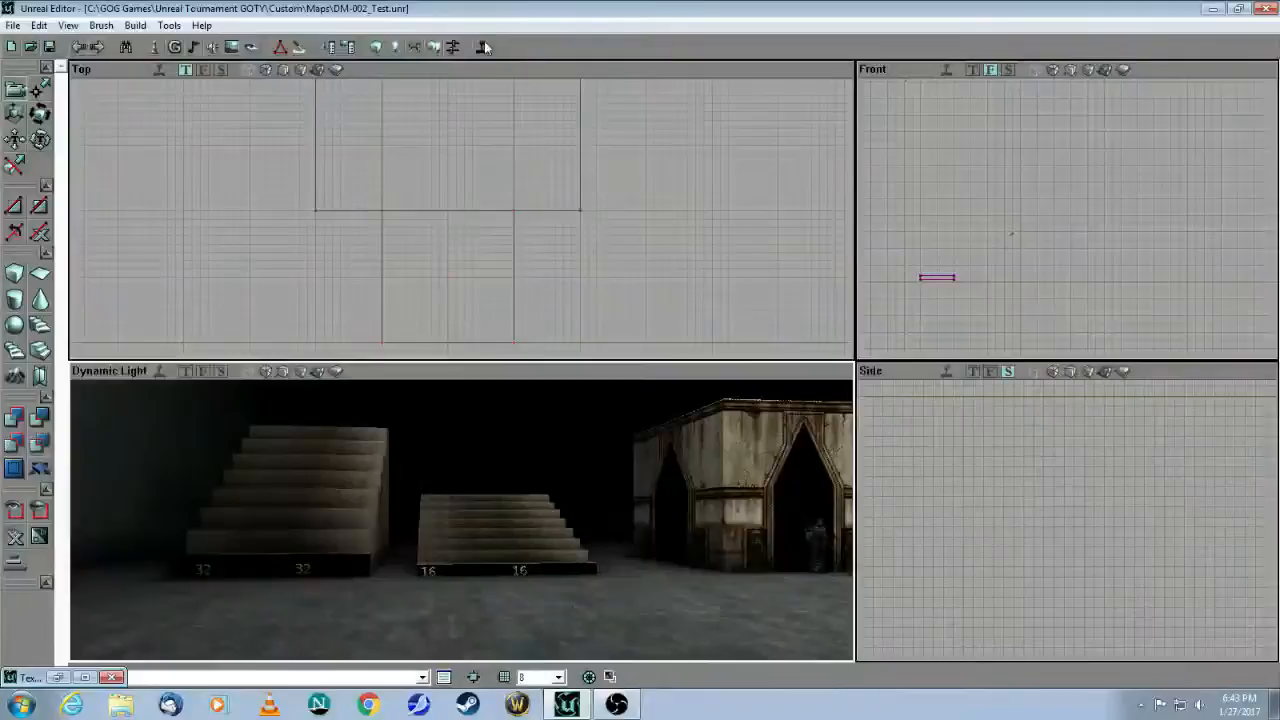
left_click(486, 48)
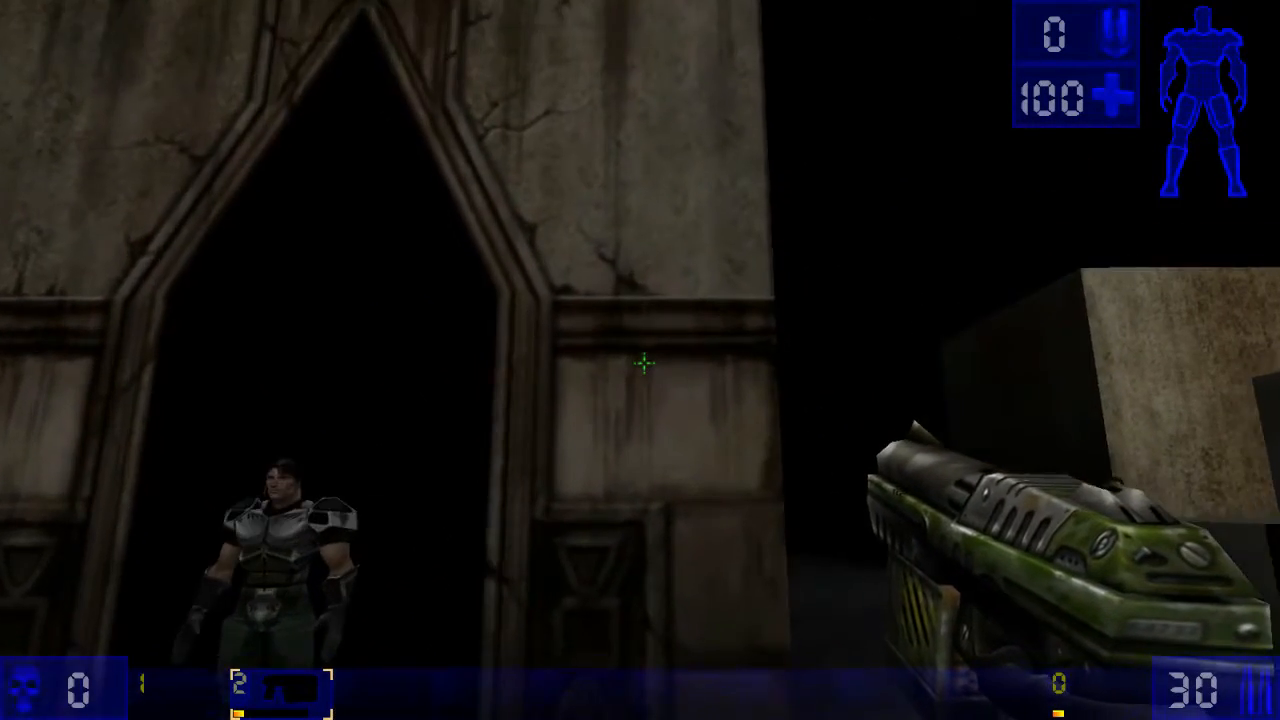
mouse_move(642, 364)
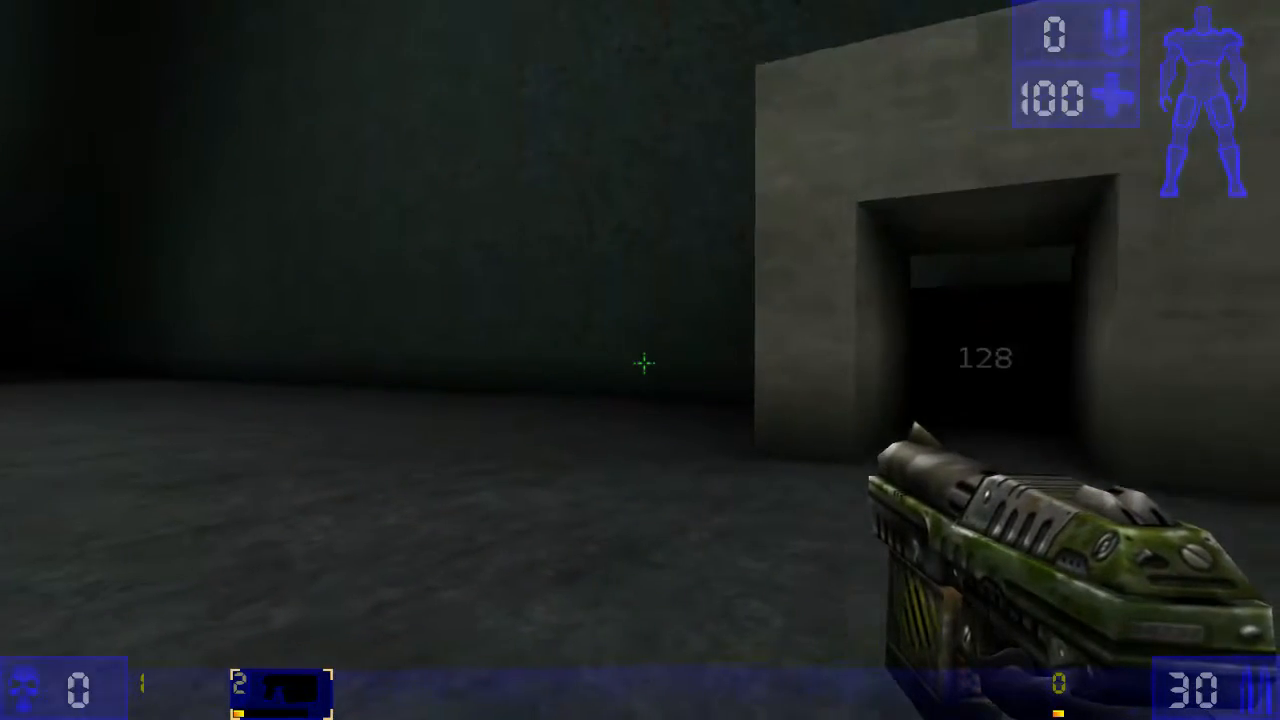
mouse_move(642, 364)
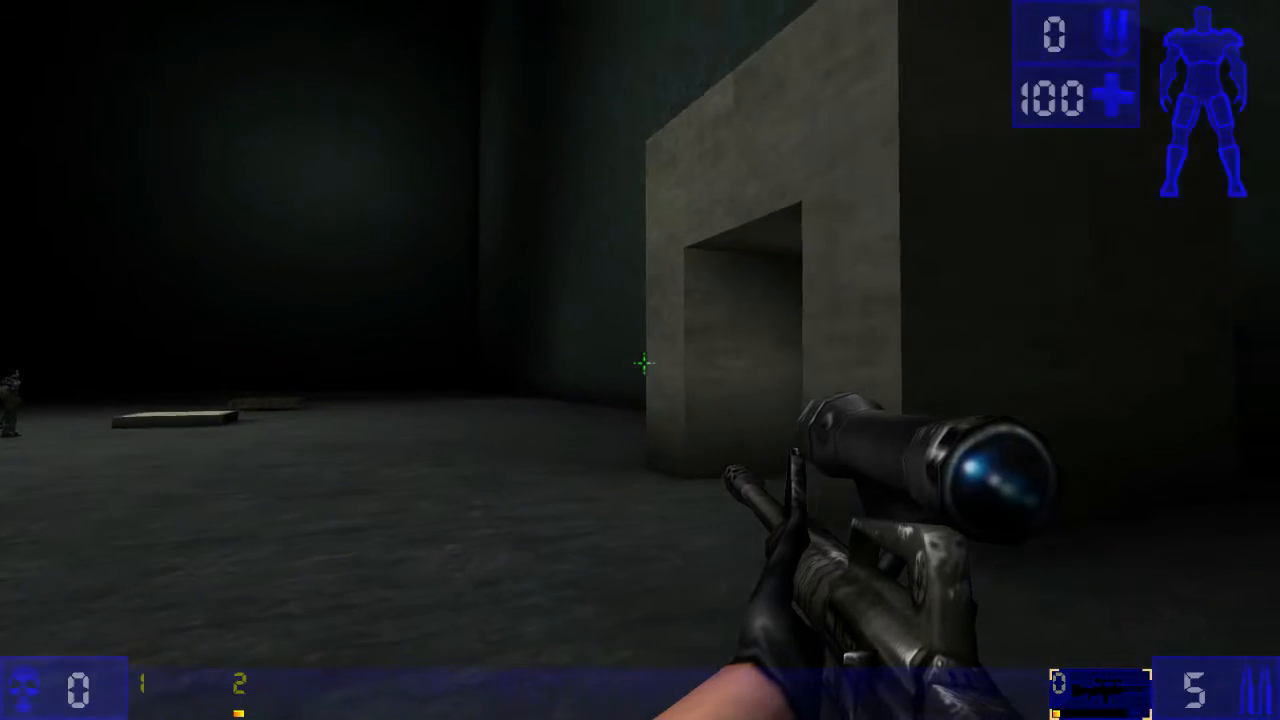
mouse_move(500, 360)
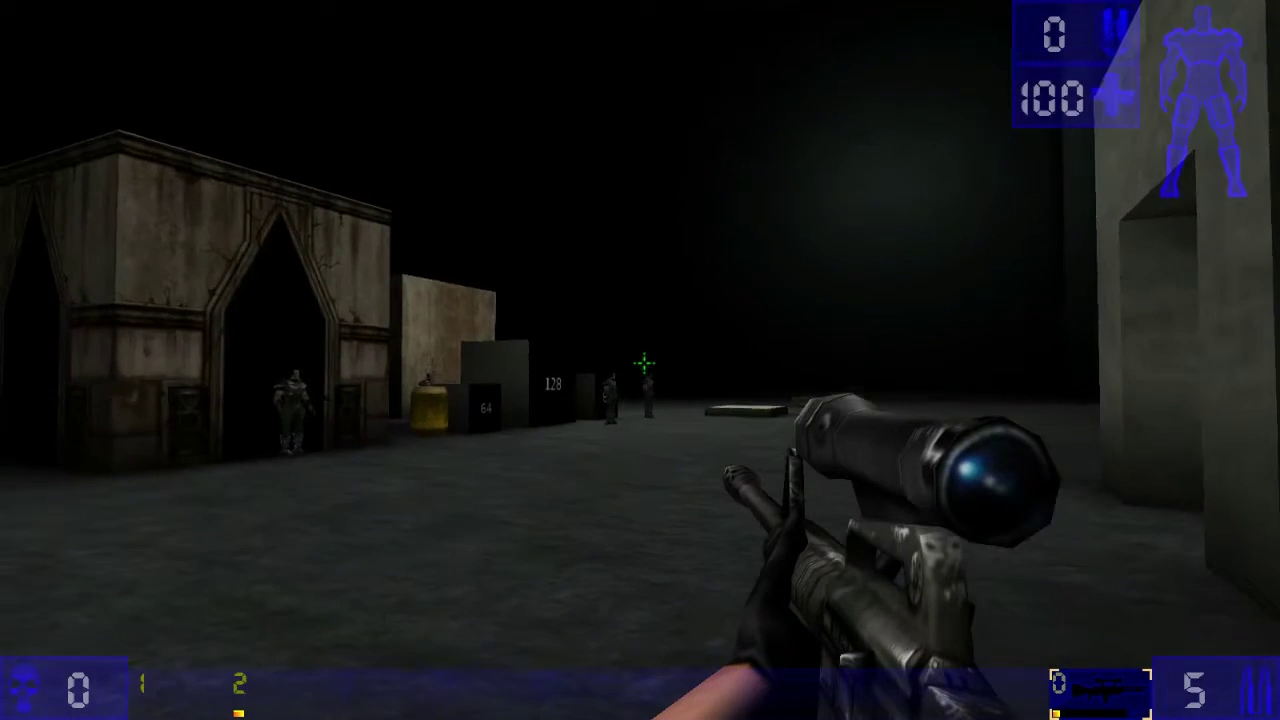